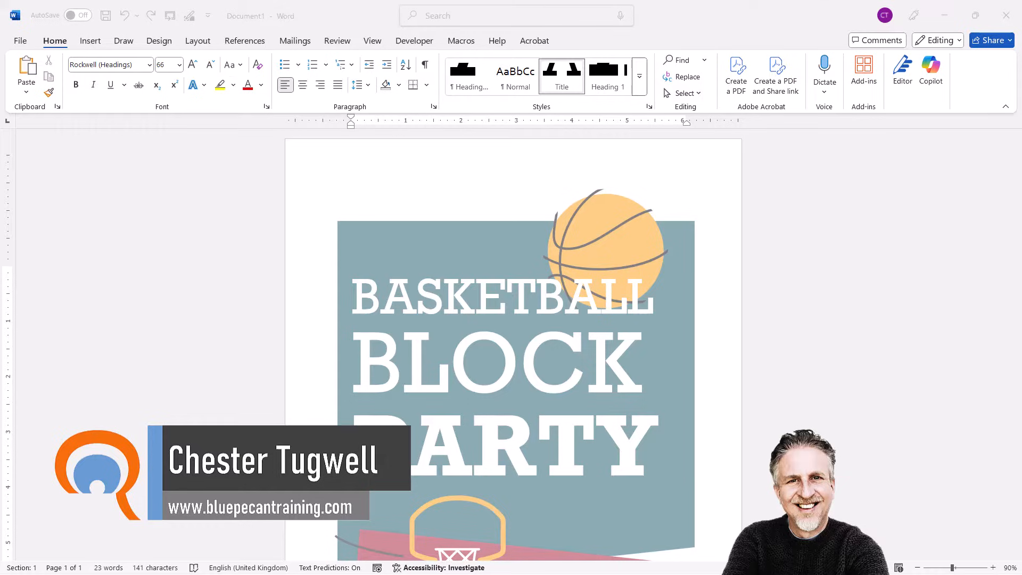
pyautogui.moveTo(172, 46)
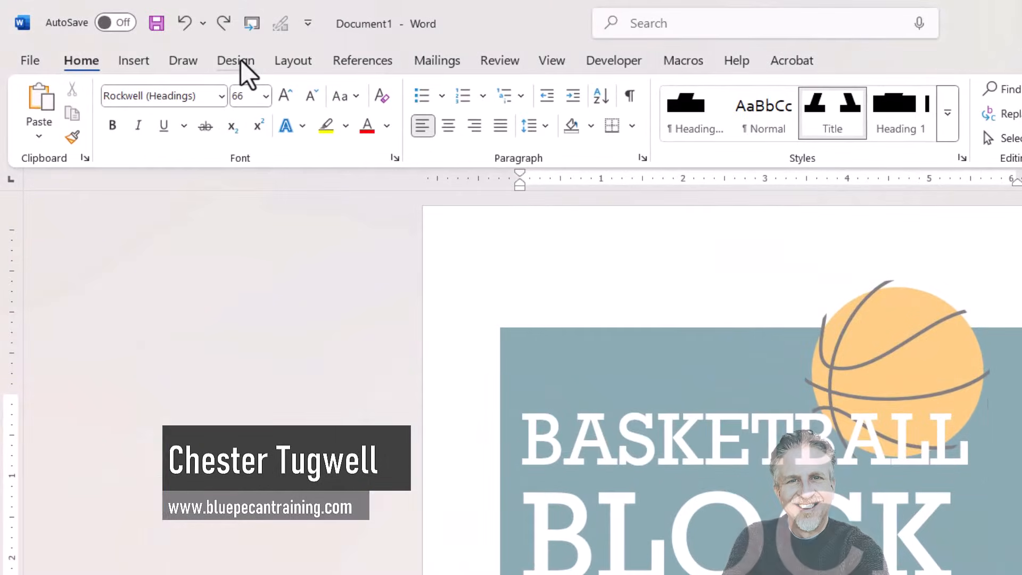
# Show the Design ribbon with its page background options.
pyautogui.click(237, 60)
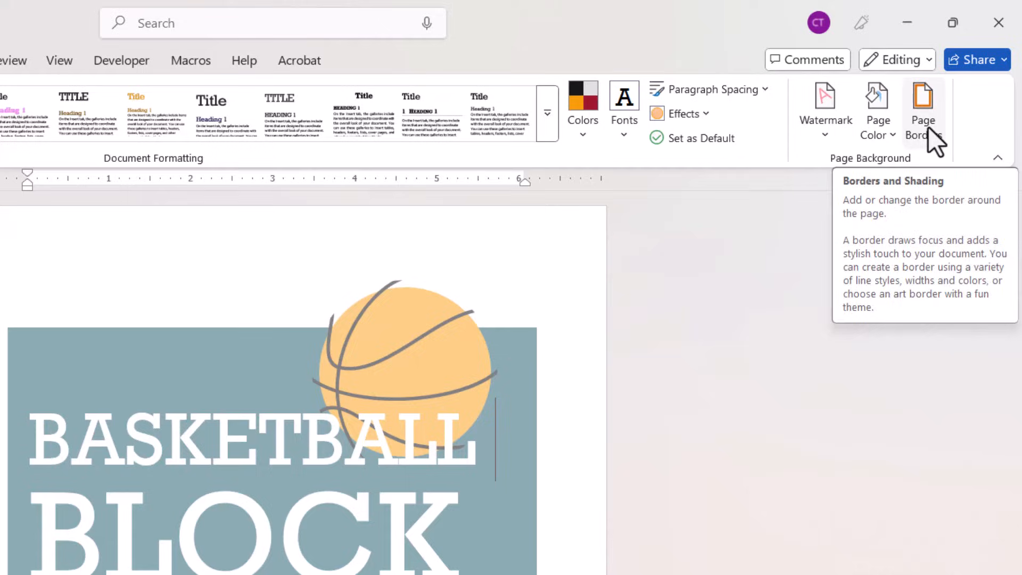
# Set up a Box page border in solid style, dark red colour and 3 pt width.
pyautogui.click(923, 111)
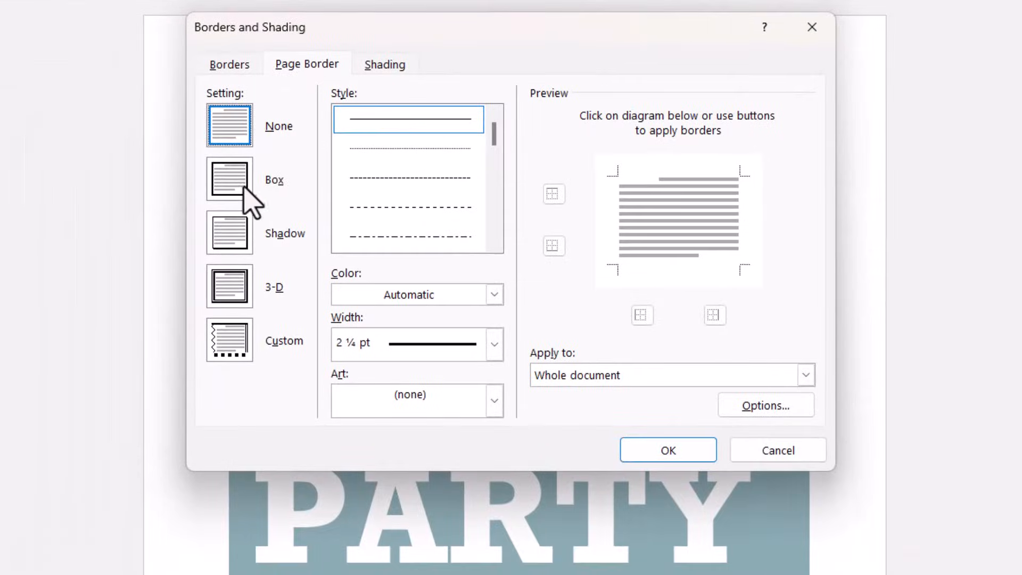
pyautogui.click(229, 179)
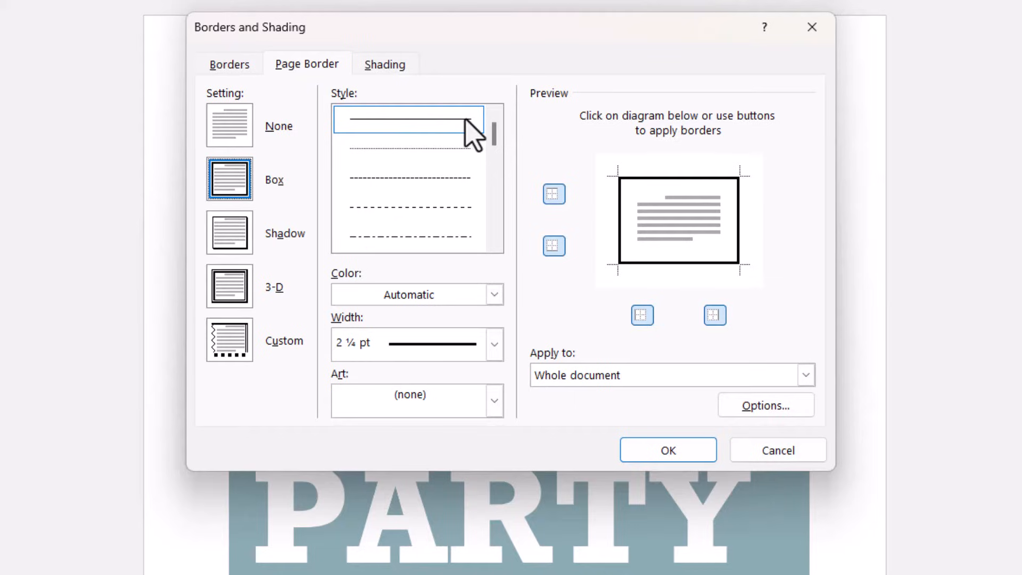
pyautogui.scroll(-3)
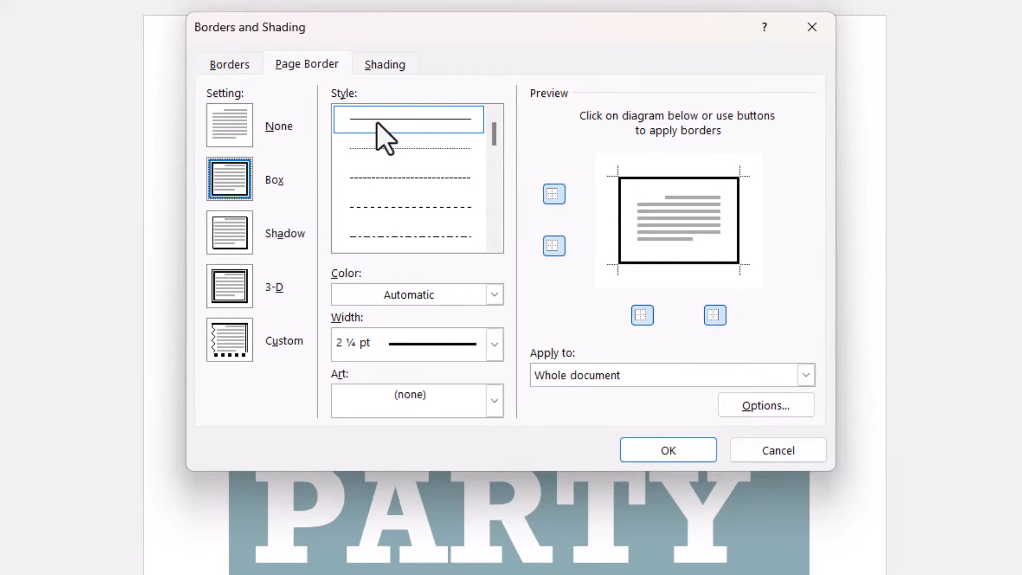
pyautogui.moveTo(417, 222)
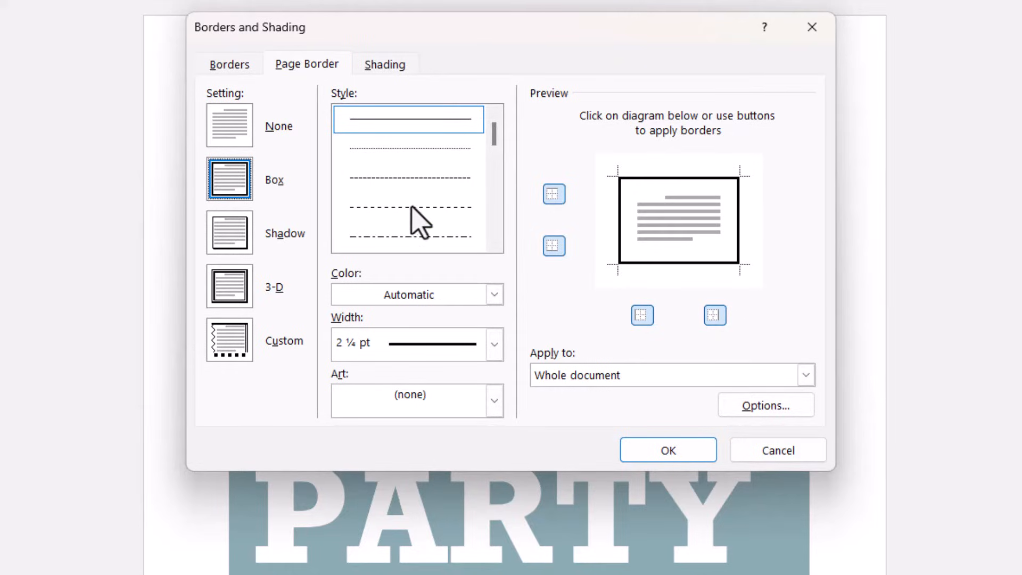
pyautogui.click(493, 294)
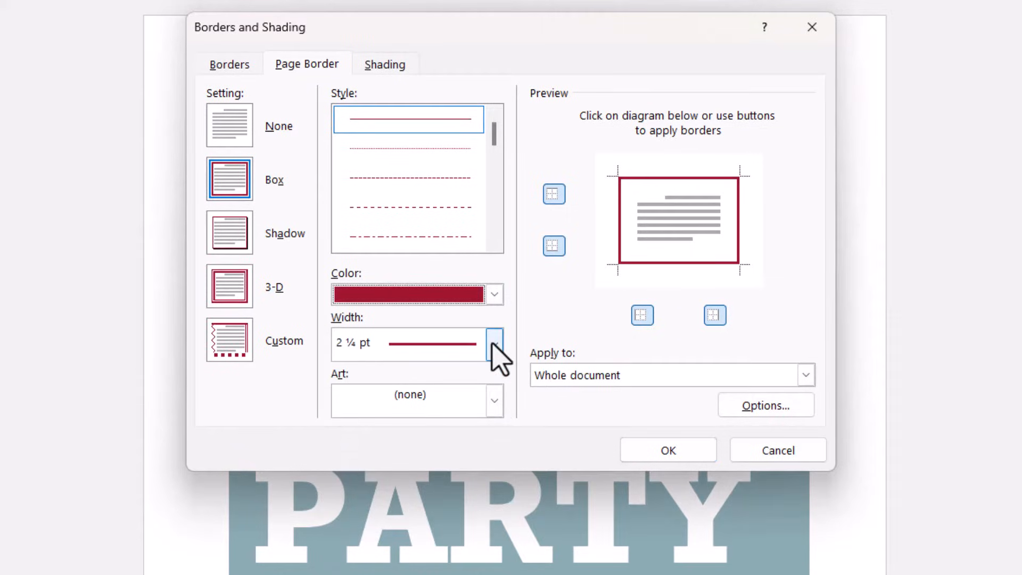
pyautogui.click(494, 343)
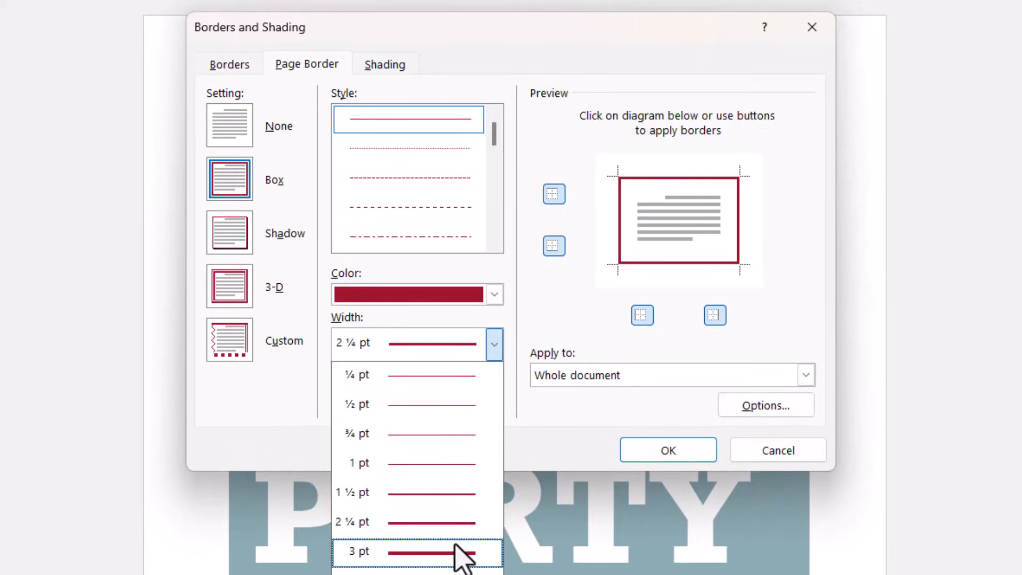
pyautogui.click(359, 551)
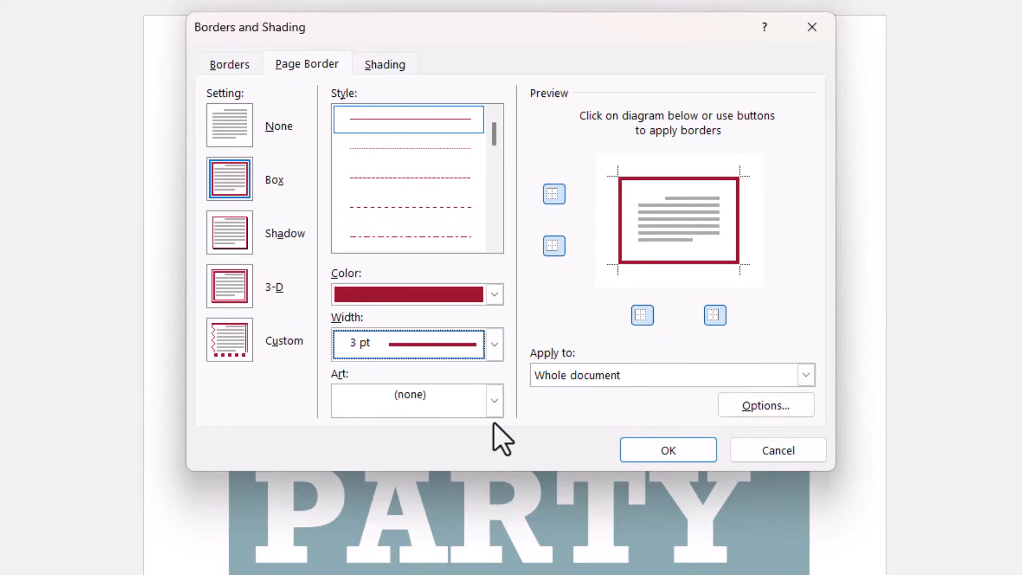
pyautogui.click(494, 400)
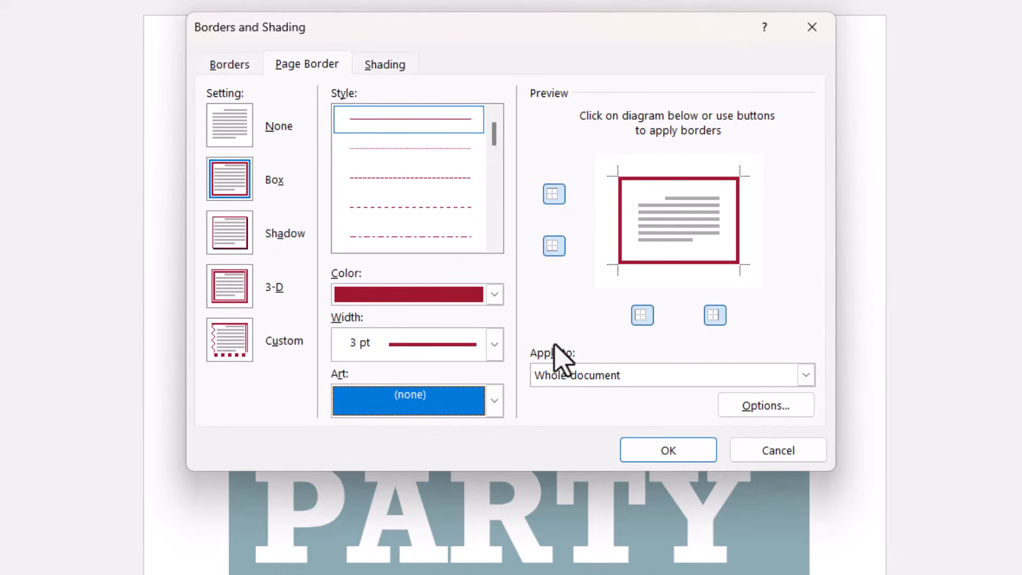
pyautogui.moveTo(806, 375)
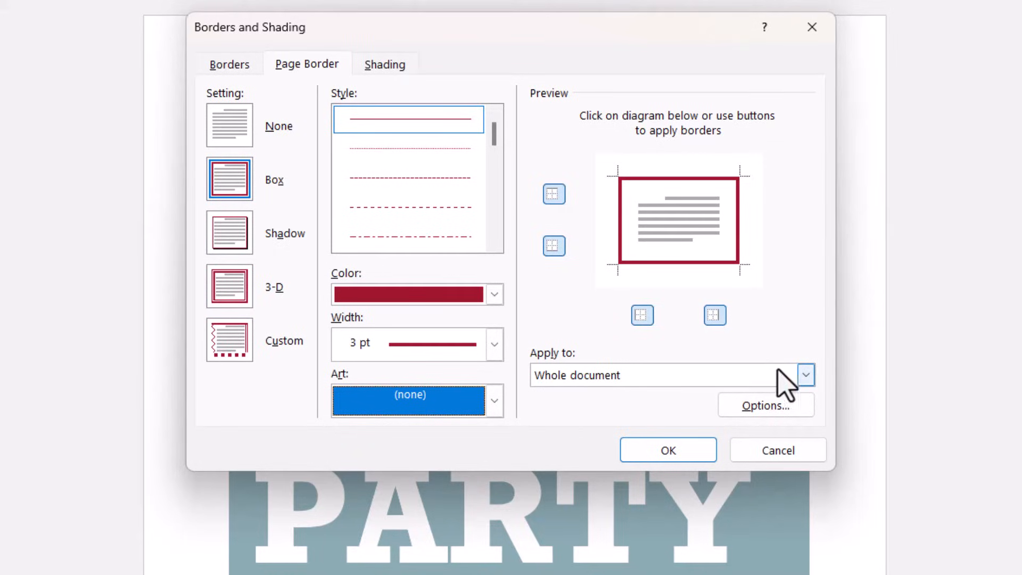
pyautogui.click(805, 375)
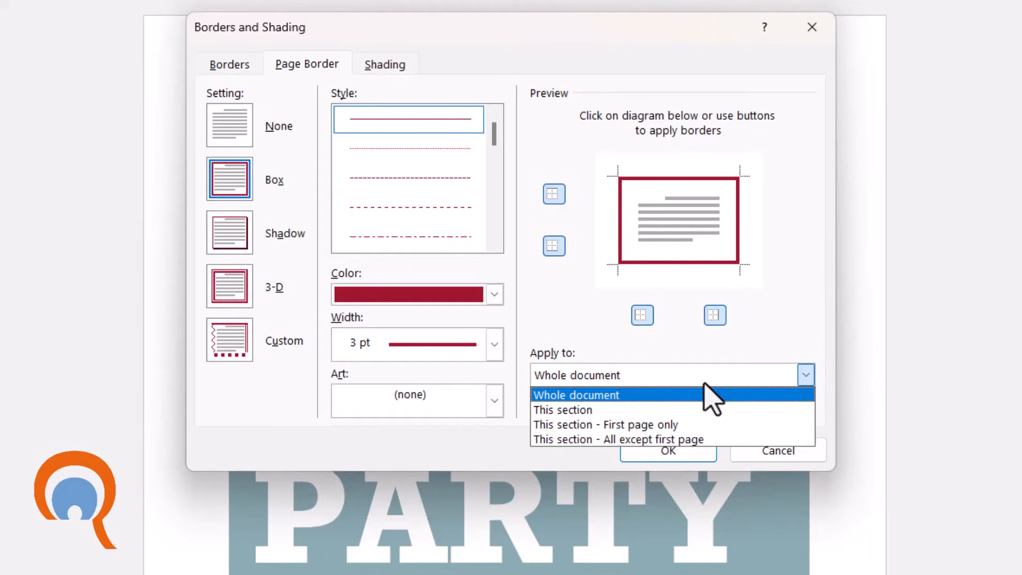
pyautogui.moveTo(632, 408)
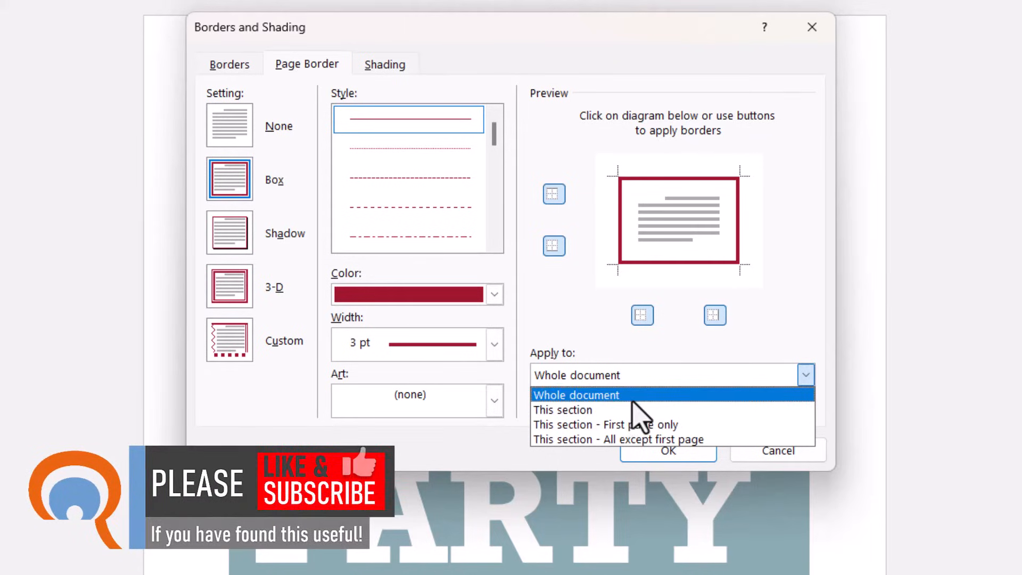
pyautogui.click(229, 64)
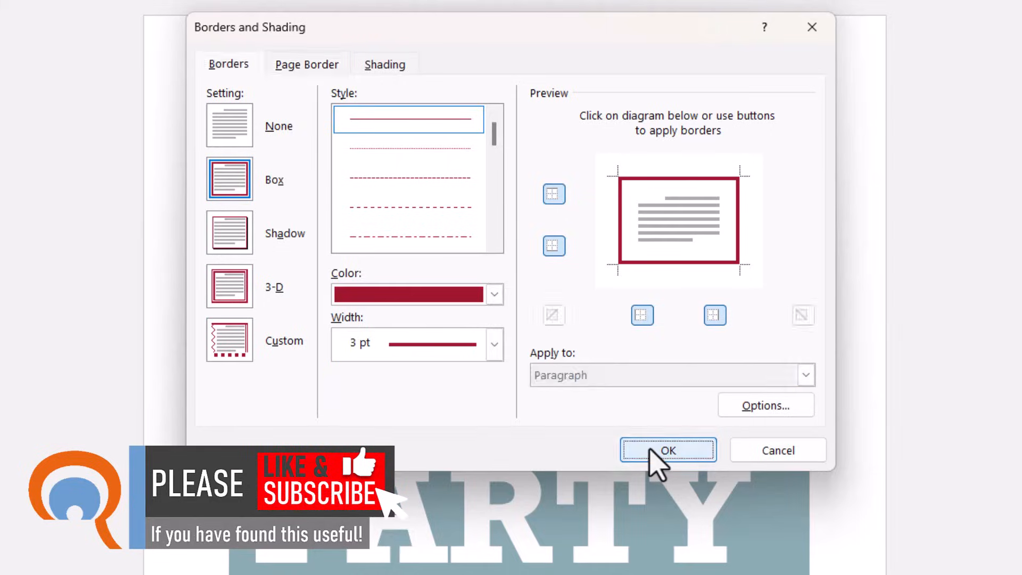
# Apply the dark red border to the page and return to the border settings.
pyautogui.click(667, 451)
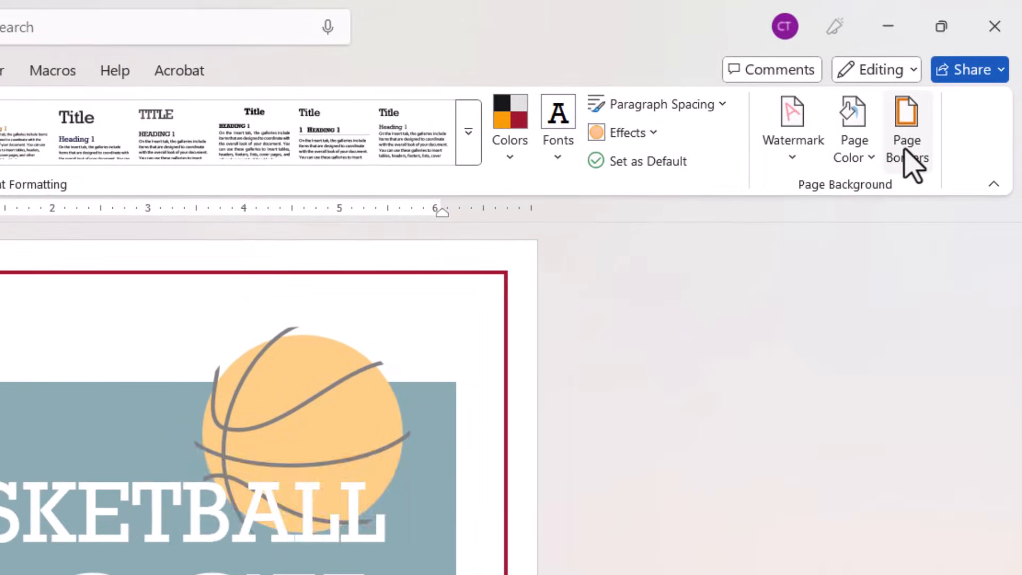
pyautogui.click(906, 130)
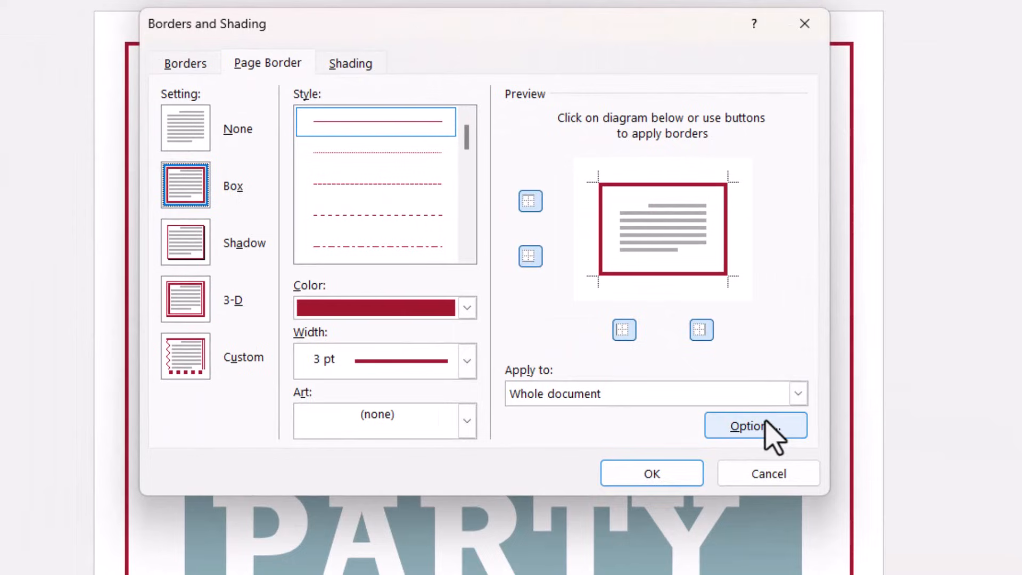
# Change the border's top margin from 24 pt to 15 pt in Border Options.
pyautogui.click(756, 424)
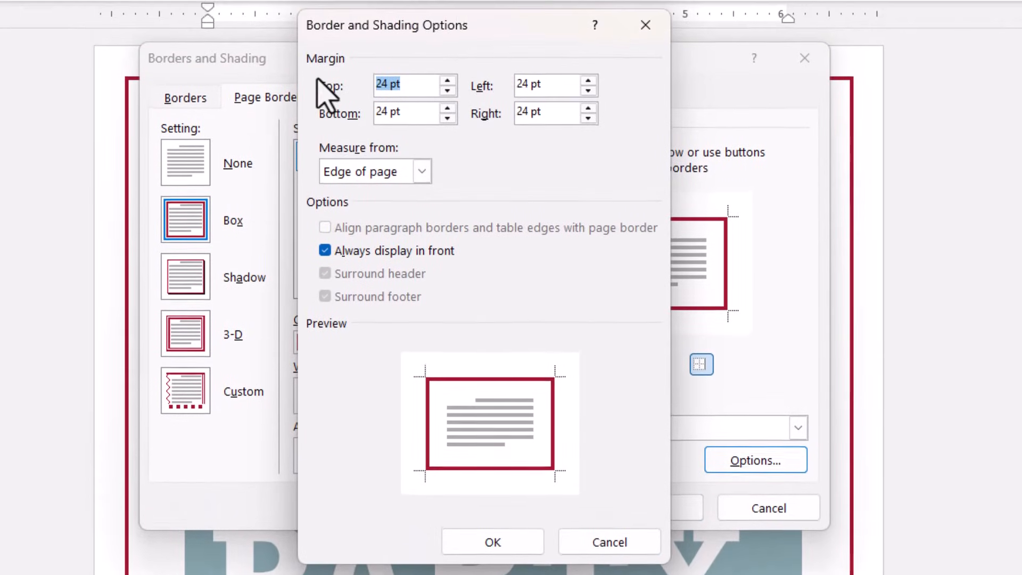
pyautogui.moveTo(381, 123)
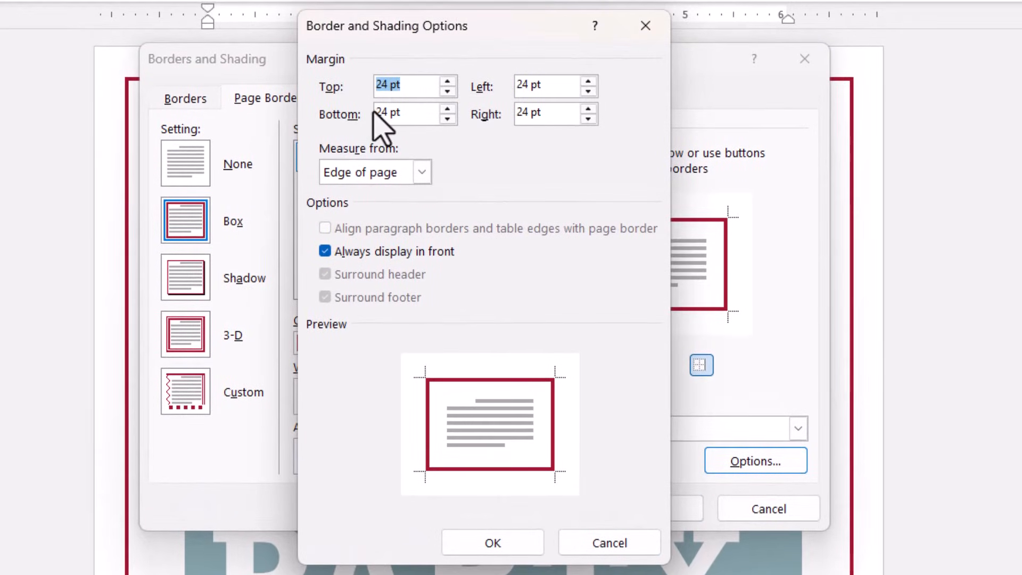
pyautogui.moveTo(140, 101)
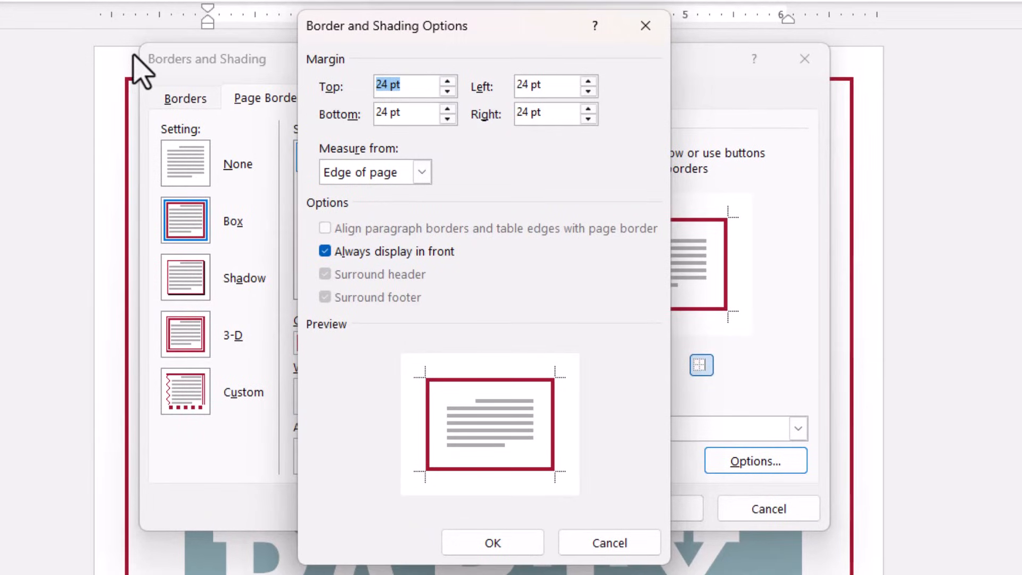
pyautogui.moveTo(355, 98)
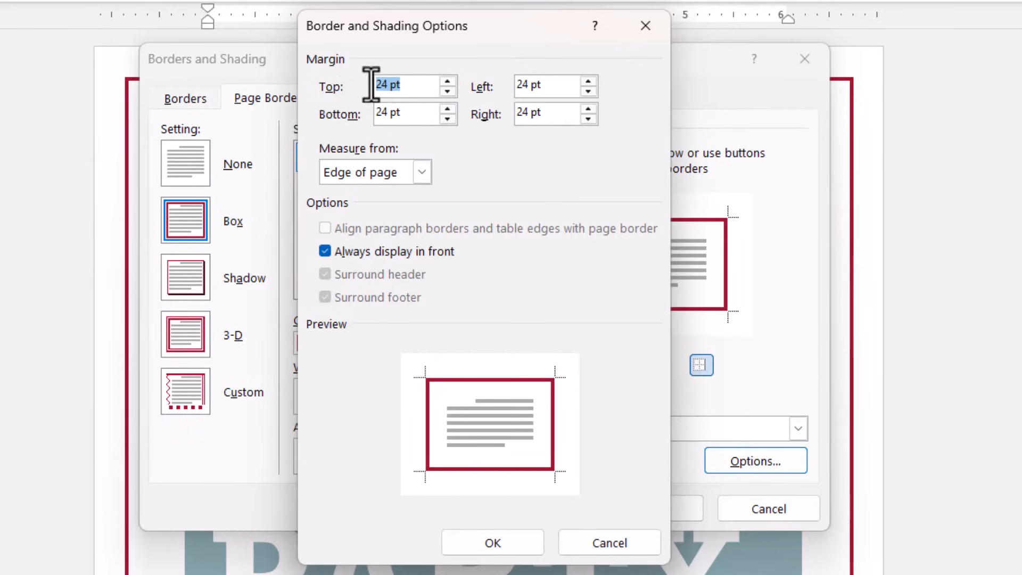
pyautogui.write('1')
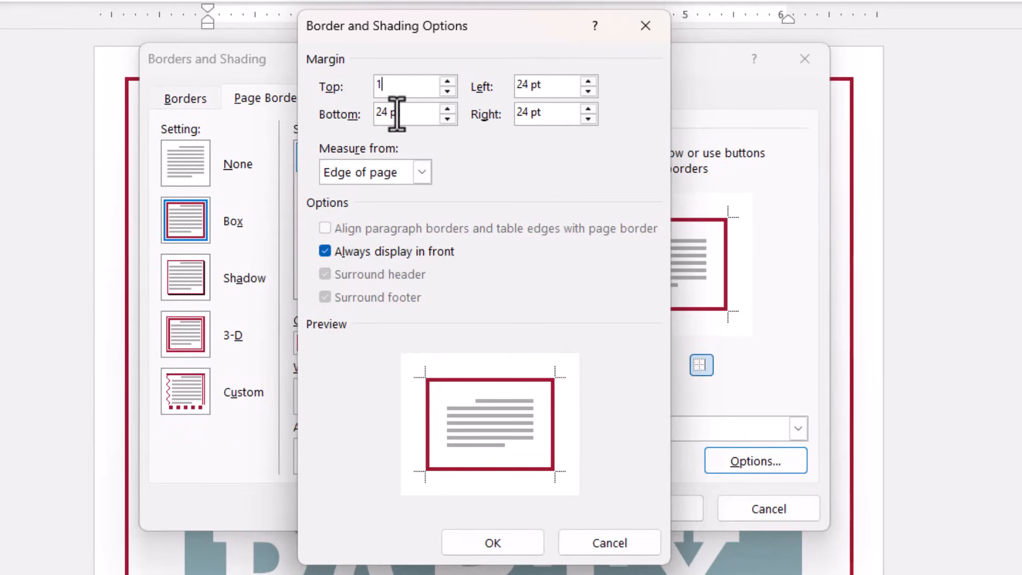
pyautogui.write('5')
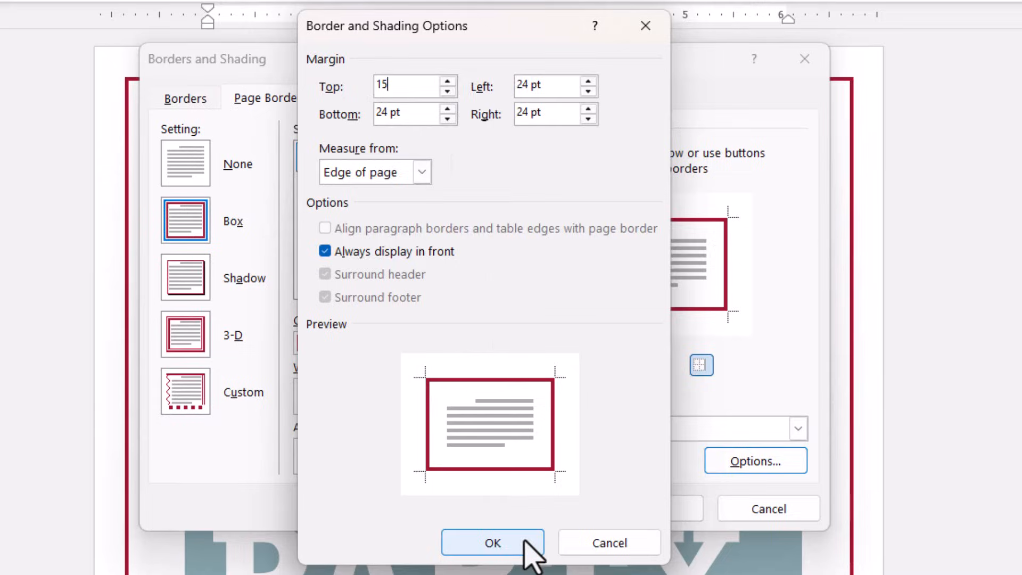
pyautogui.click(492, 542)
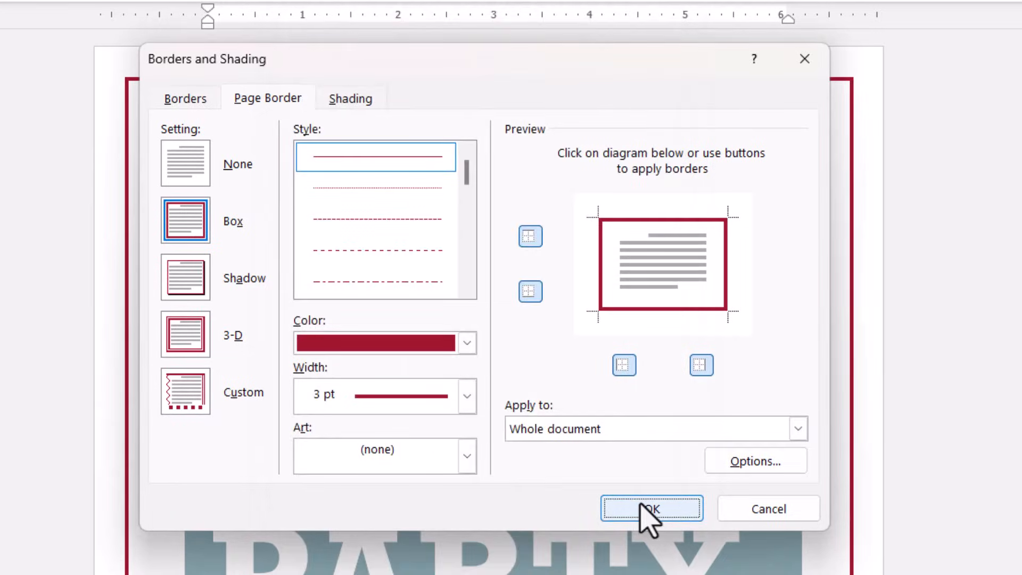
# Apply the updated border so it sits closer to the top page edge.
pyautogui.click(650, 508)
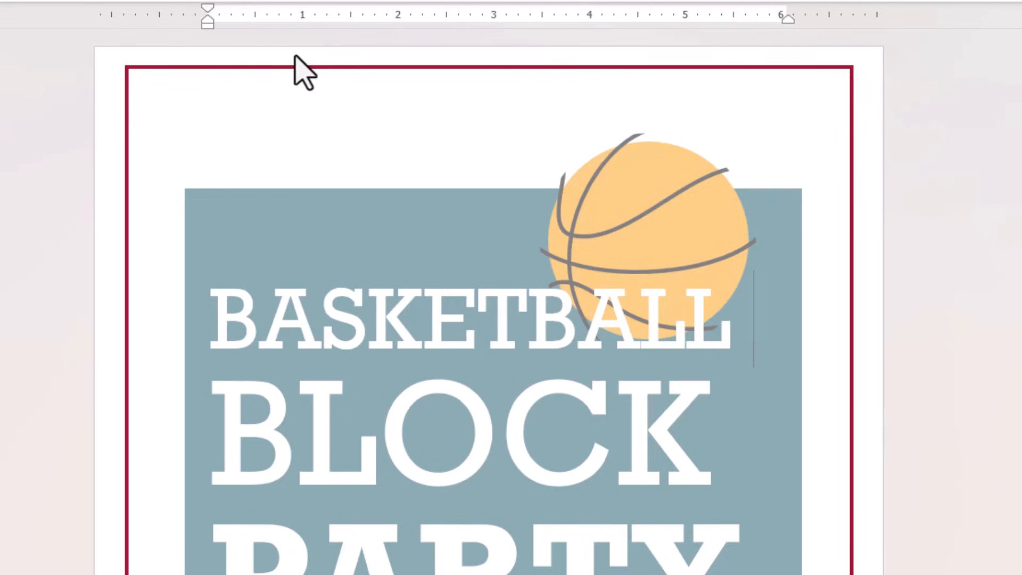
pyautogui.moveTo(968, 166)
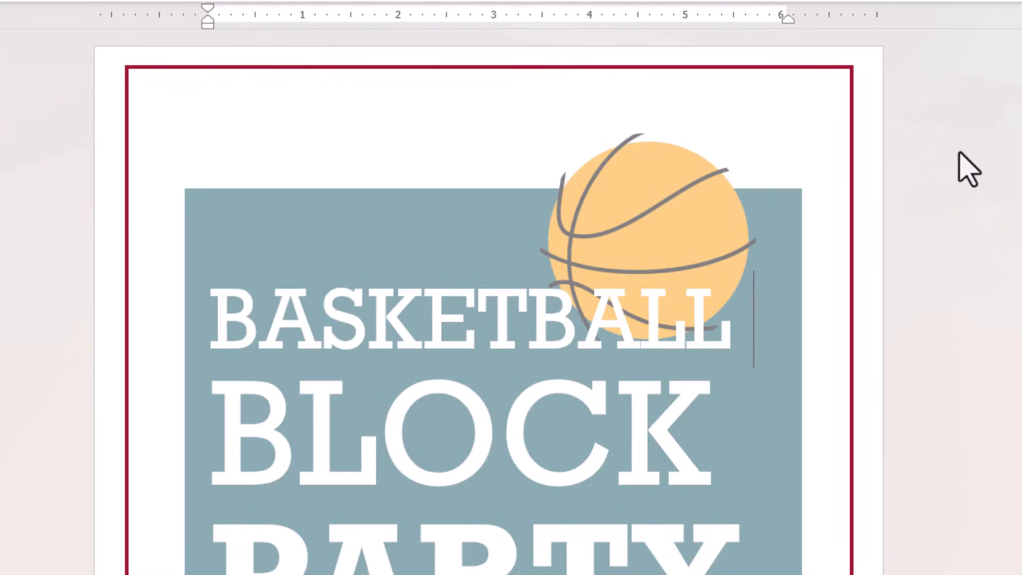